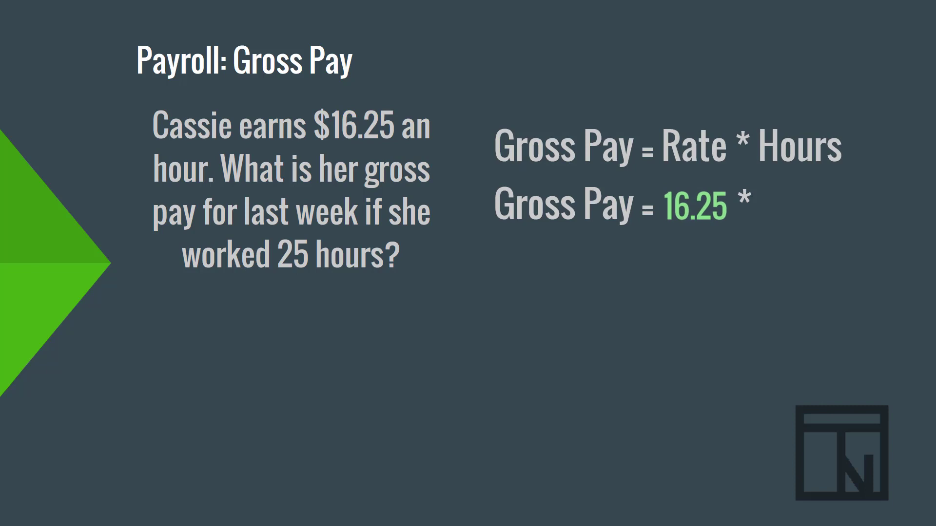
{"action": "type", "text": "25"}
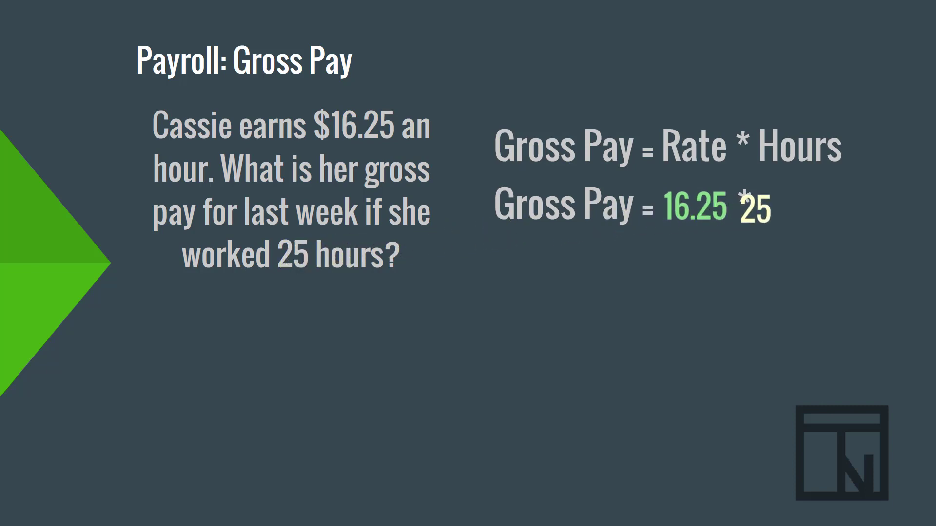